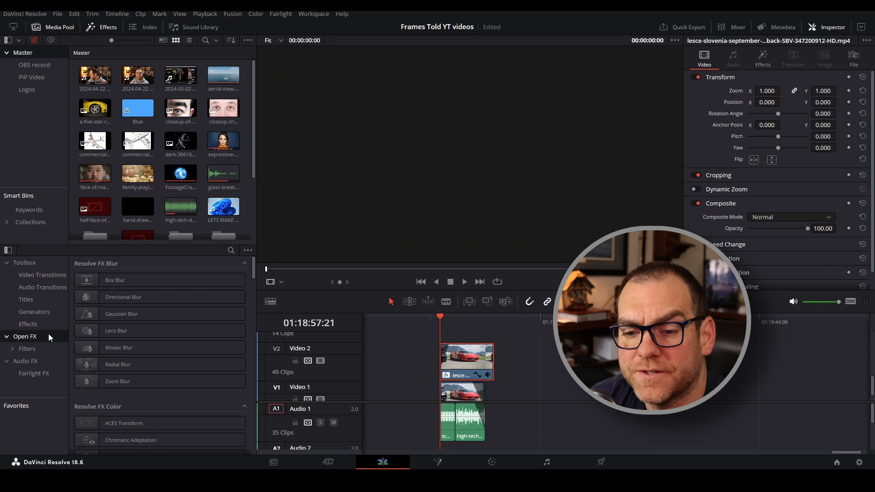
Step: Apply the Edge Detect effect from Resolve FX Stylize to the Video 2 Ferrari clip
{"action": "left_click", "coordinate": [762, 57]}
{"action": "type", "text": "ed"}
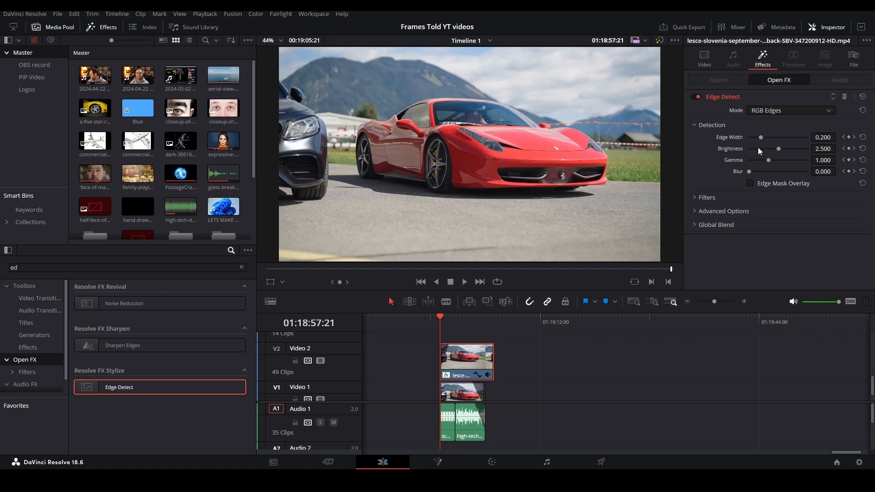
{"action": "mouse_move", "coordinate": [766, 173]}
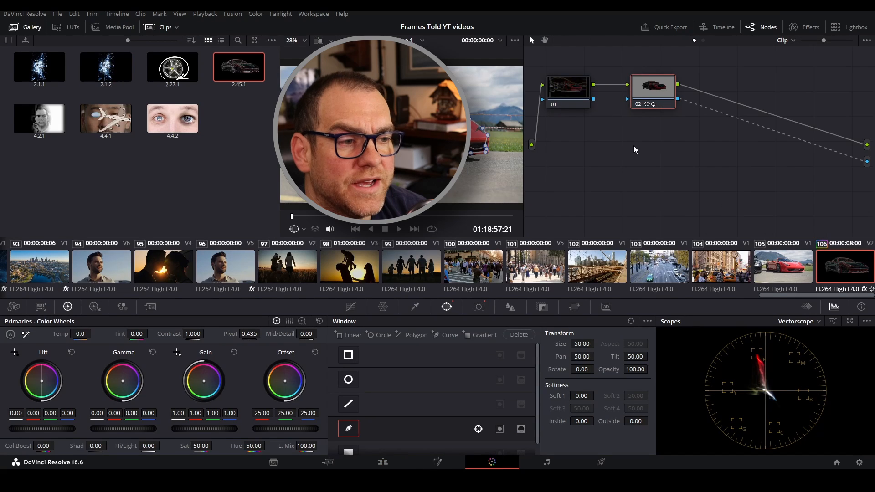
Step: Select node 02 in the node graph to hold the Ferrari's curve mask
{"action": "left_click", "coordinate": [567, 87]}
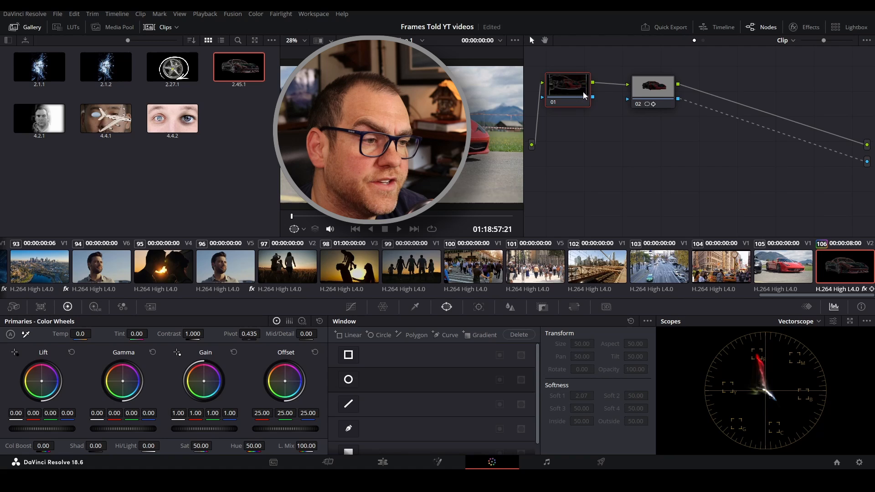
{"action": "left_click", "coordinate": [651, 89]}
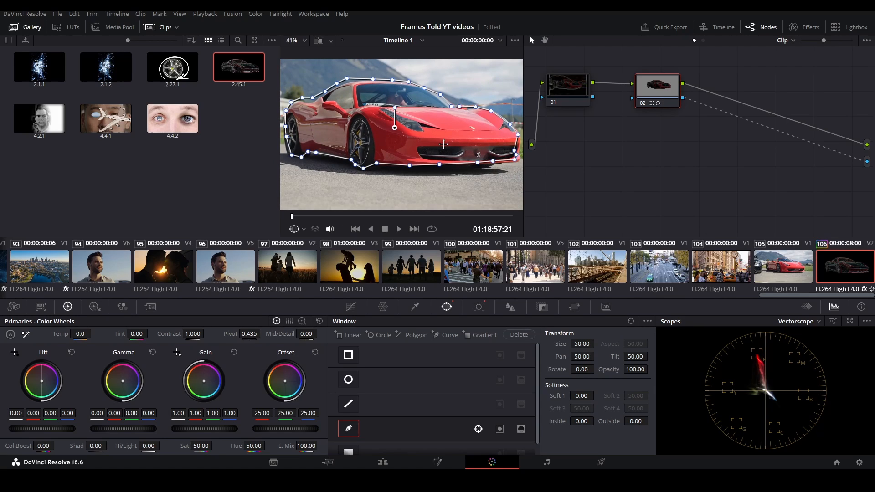
{"action": "mouse_move", "coordinate": [479, 307]}
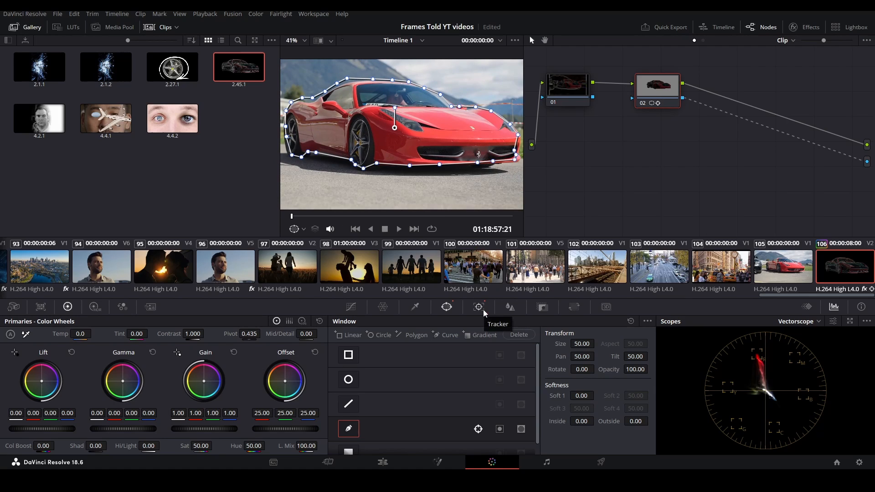
Step: Show the Tracker - Window palette for the car's mask
{"action": "left_click", "coordinate": [477, 307]}
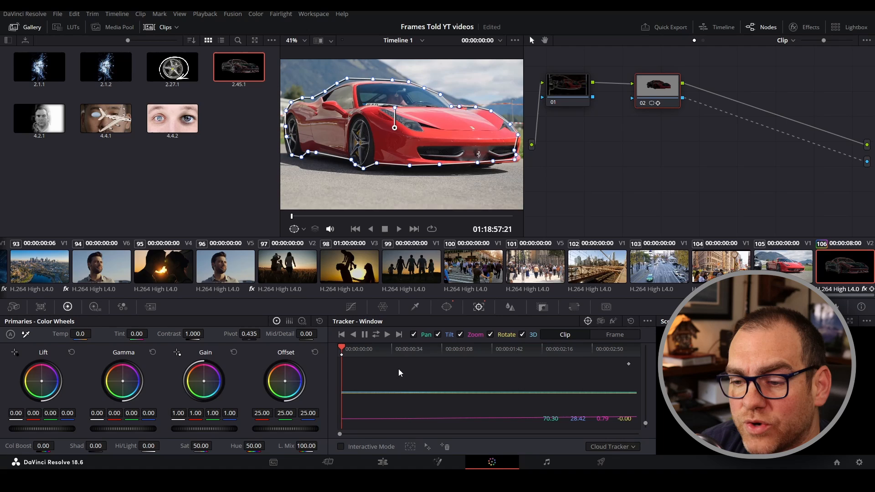
{"action": "mouse_move", "coordinate": [386, 334]}
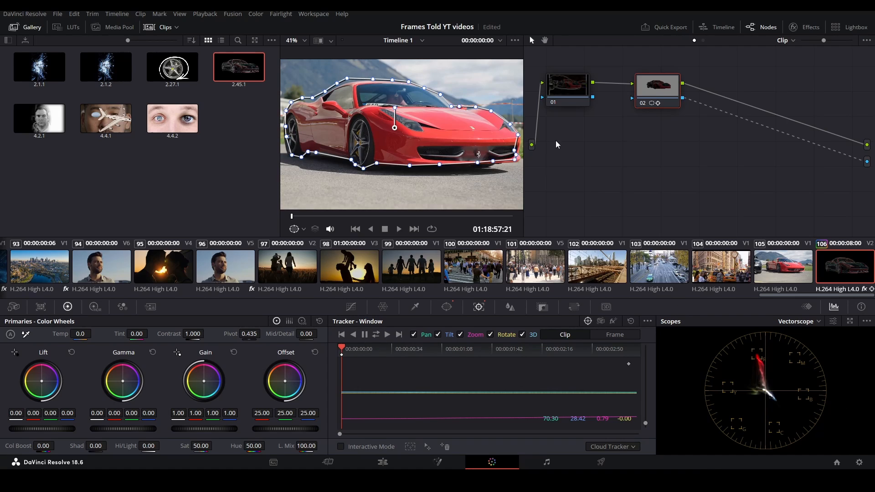
Step: Adjust the node outputs via the node graph options and return to the Edit page
{"action": "right_click", "coordinate": [641, 162]}
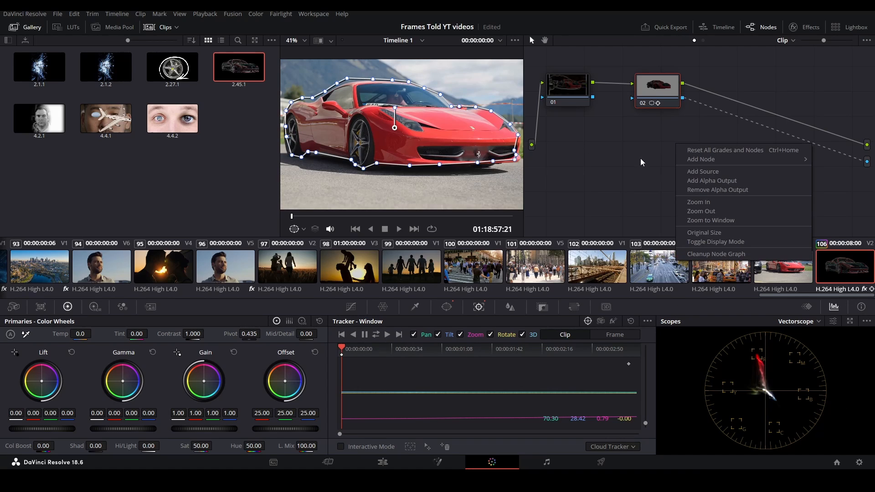
{"action": "mouse_move", "coordinate": [707, 181]}
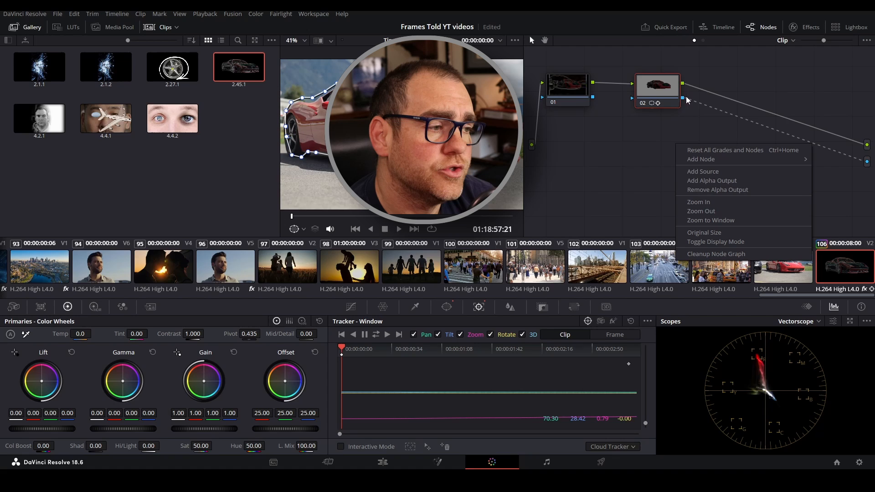
{"action": "left_click", "coordinate": [645, 165]}
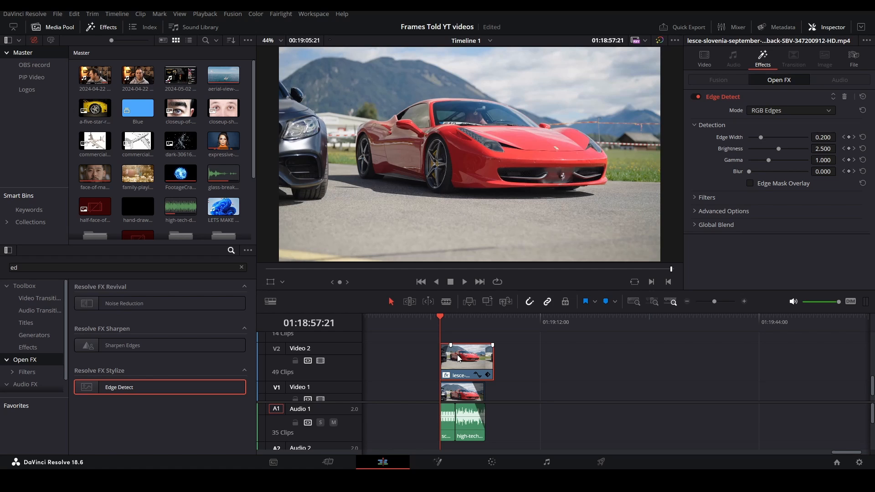
Step: Select the Video 2 Ferrari clip and preview the masked neon edge outlines
{"action": "left_click", "coordinate": [464, 281]}
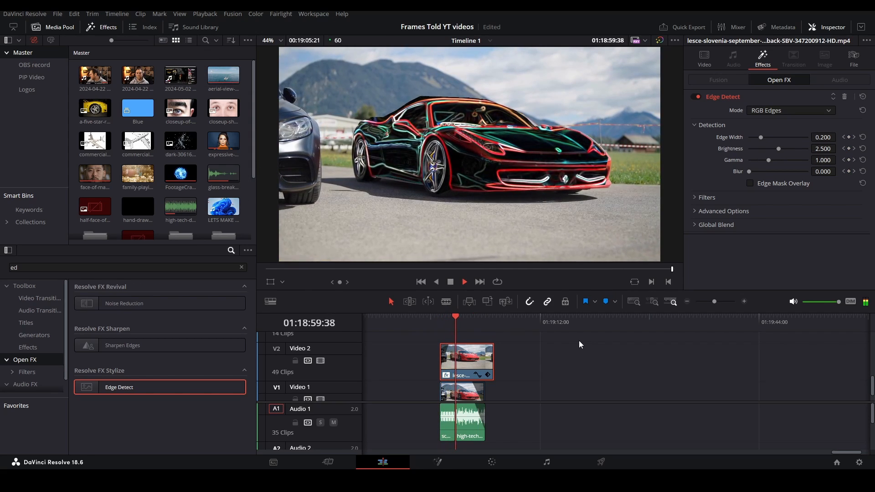
{"action": "left_click", "coordinate": [464, 282]}
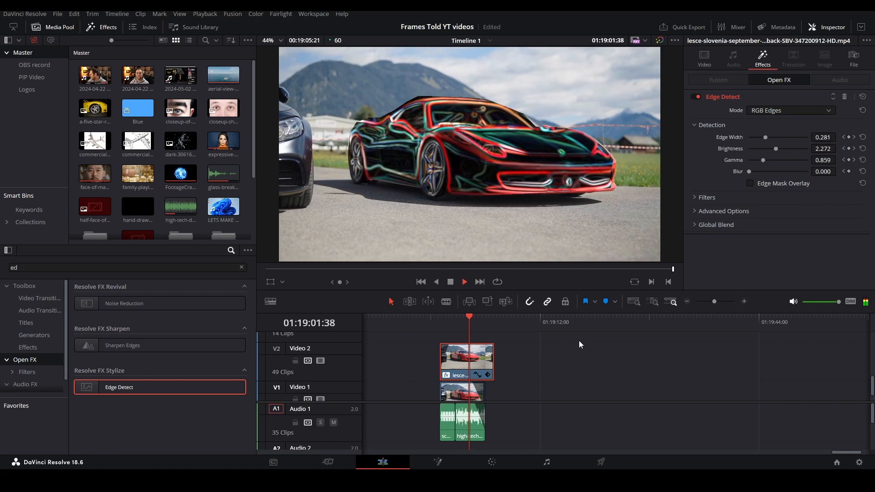